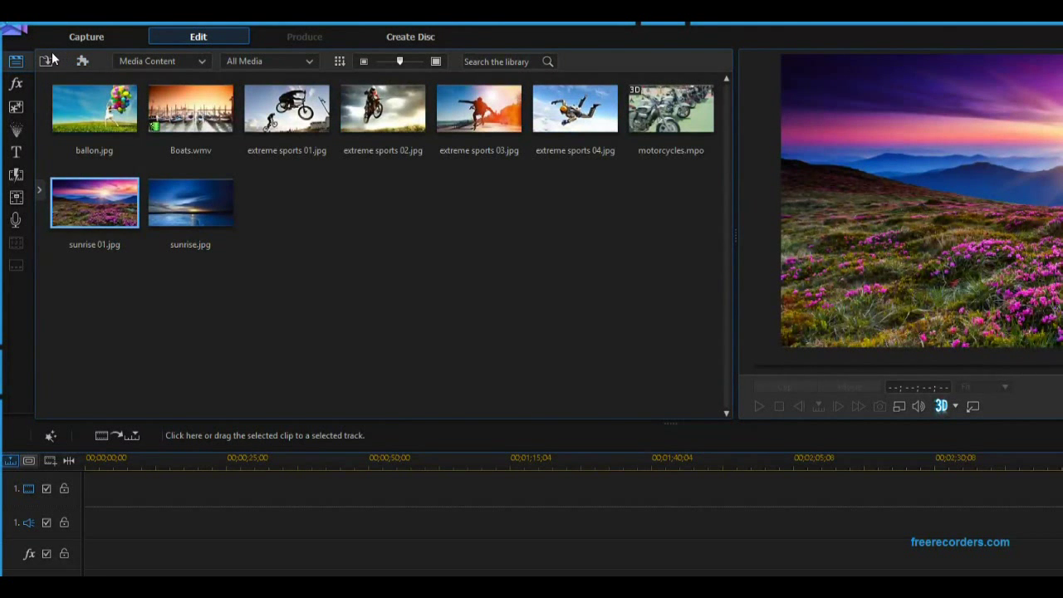
# Start importing the vlog clip files into the media library via Import Media Files.
pyautogui.click(45, 60)
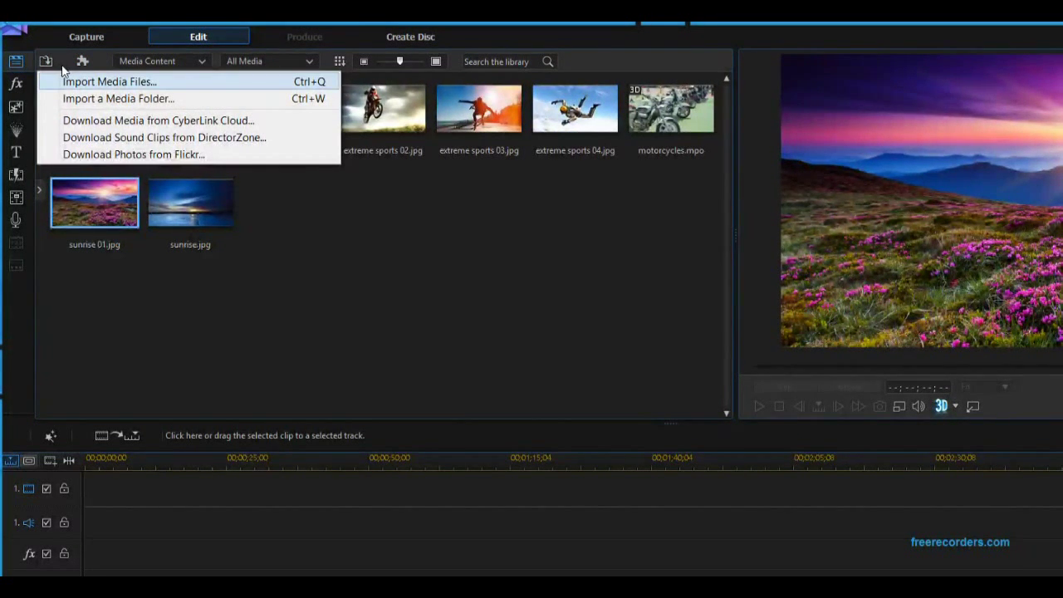
pyautogui.click(109, 81)
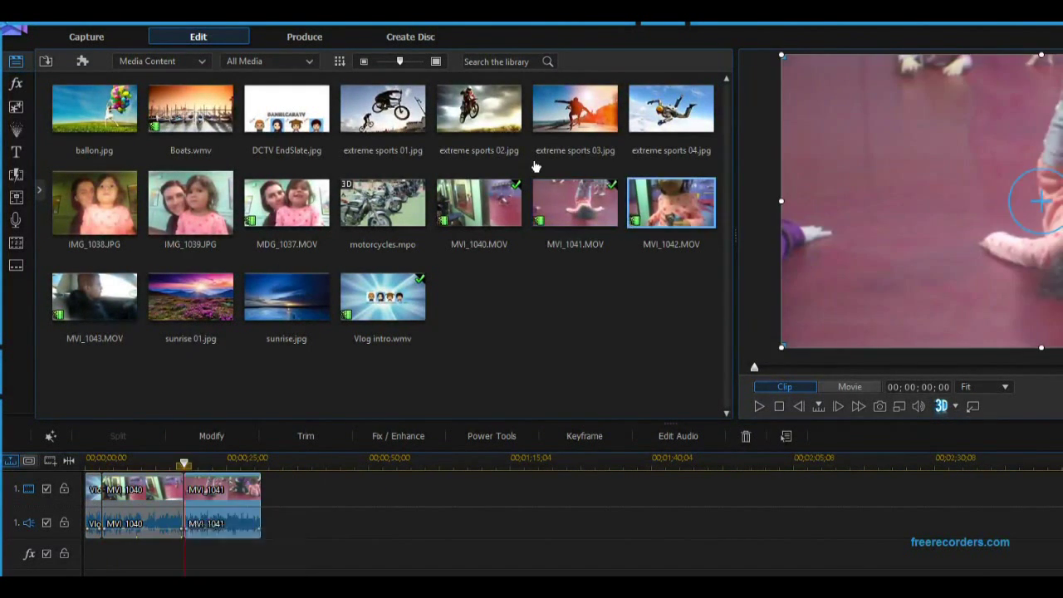
# Append MVI_1042 and MVI_1043, trim MVI_1040's in/out markers, and open MVI_1041 for trimming.
pyautogui.moveTo(671, 202); pyautogui.dragTo(297, 498)
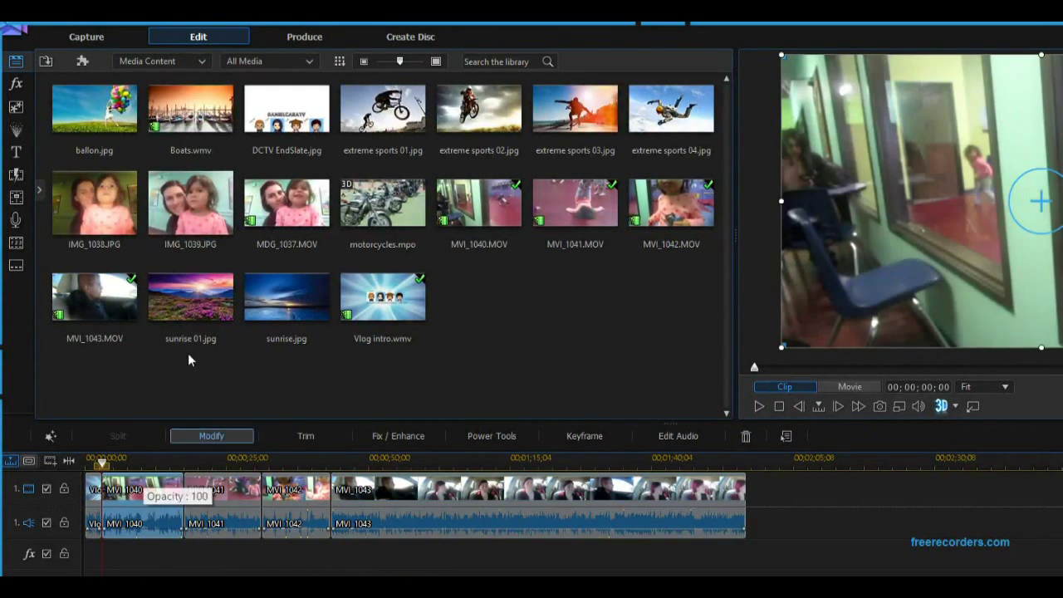
pyautogui.click(304, 435)
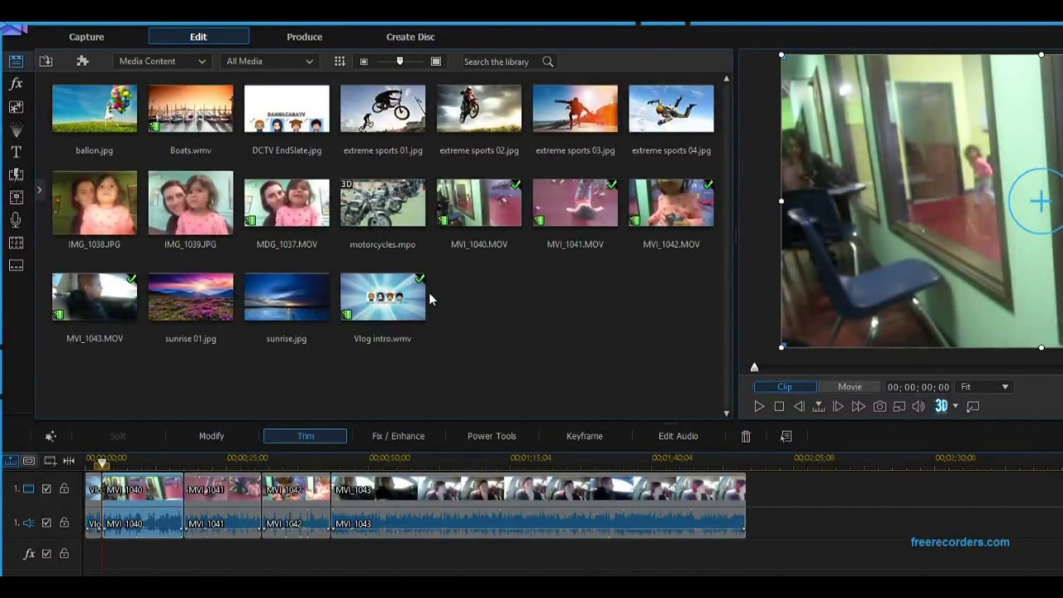
pyautogui.click(304, 435)
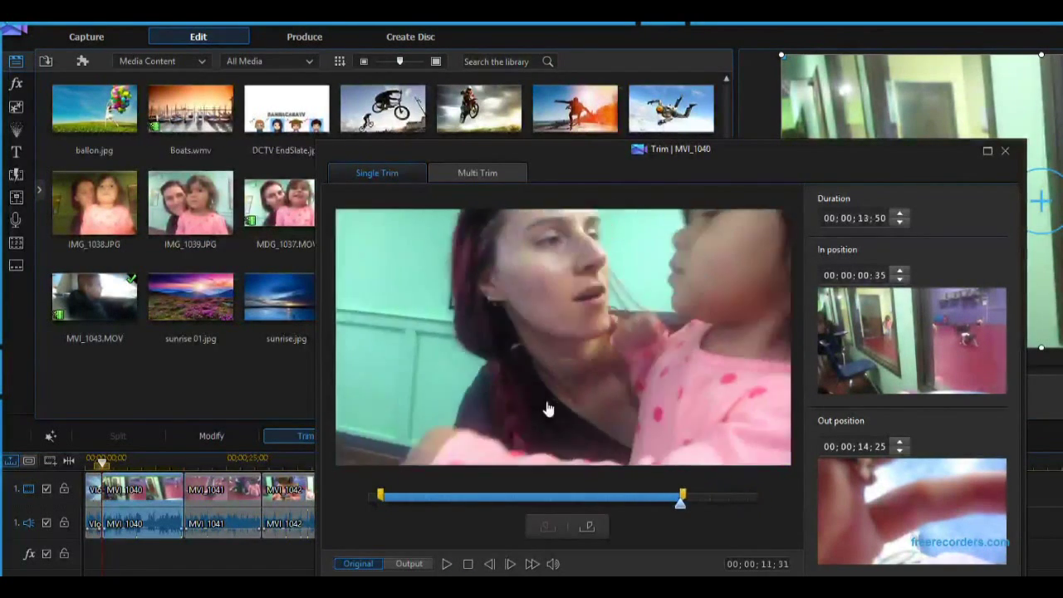
pyautogui.moveTo(681, 498); pyautogui.dragTo(725, 498)
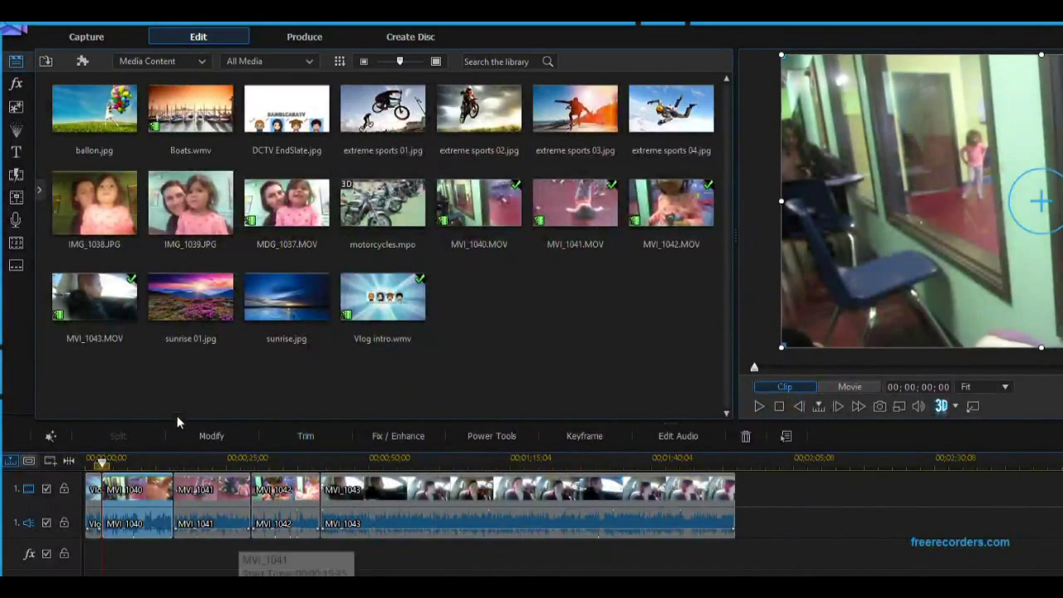
pyautogui.click(304, 435)
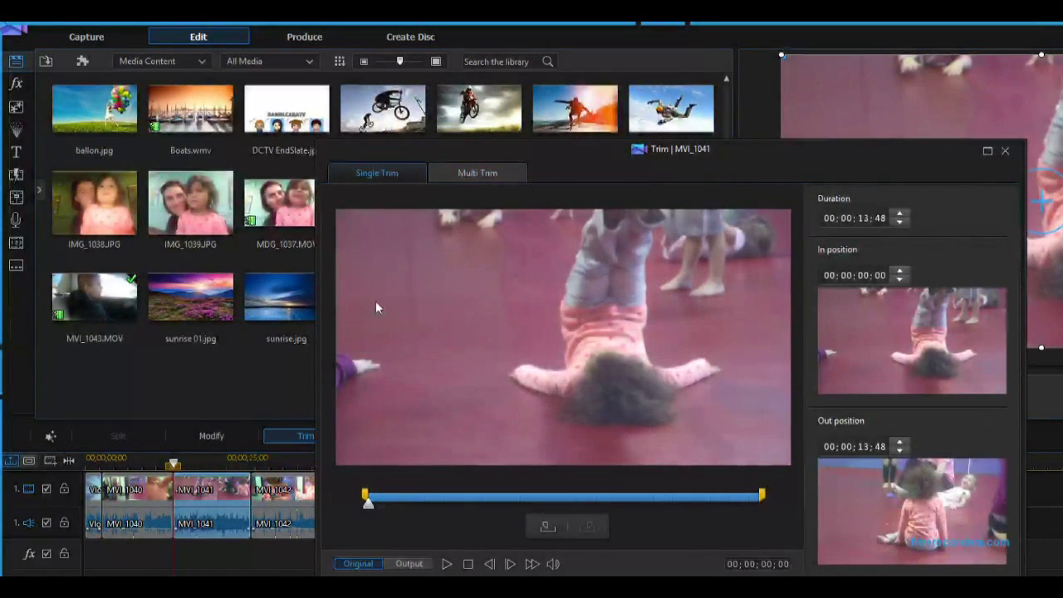
# Switch MVI_1041's trim to Multi Trim to keep several short segments.
pyautogui.click(477, 173)
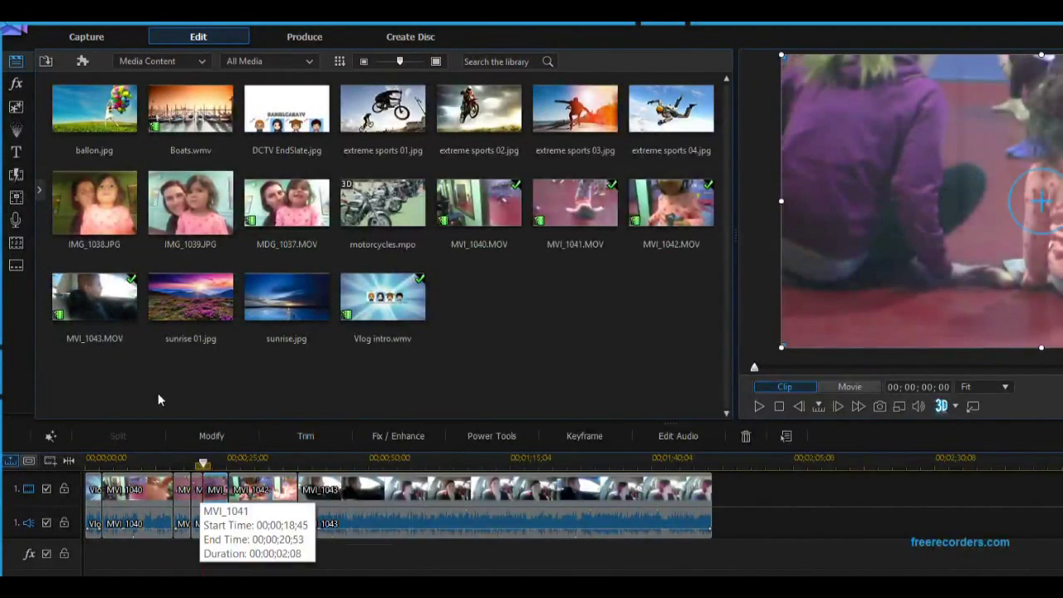
# Open MVI_1042 for trimming and confirm automatic splitting of its detected scenes.
pyautogui.click(304, 435)
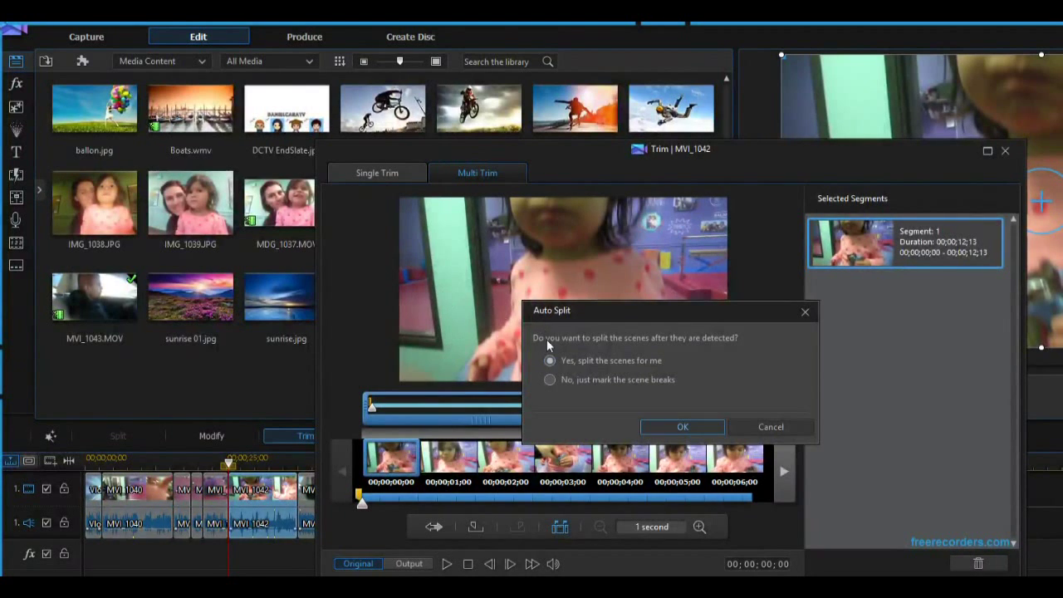
pyautogui.click(681, 425)
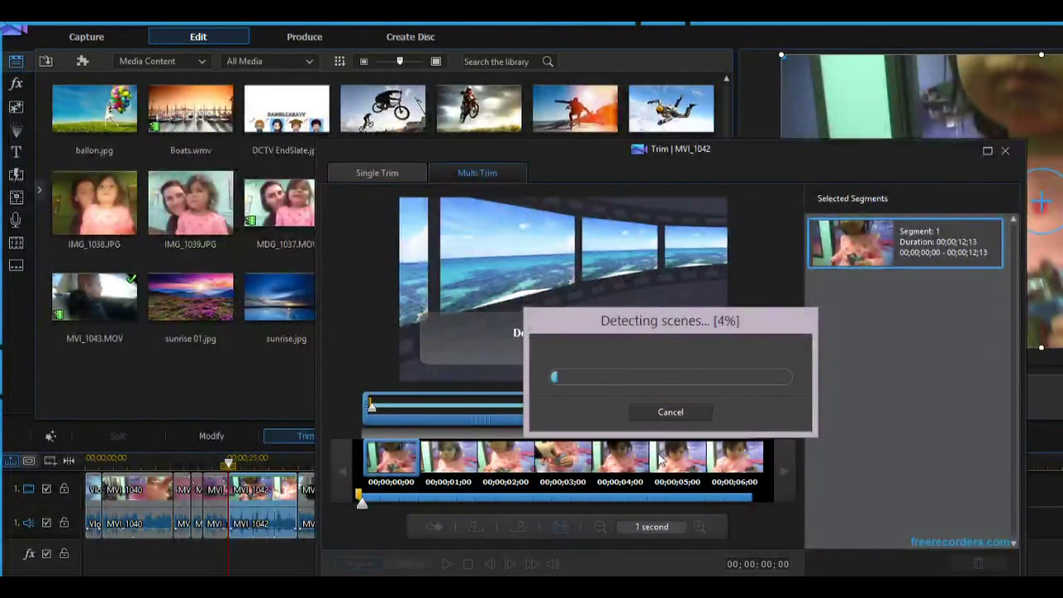